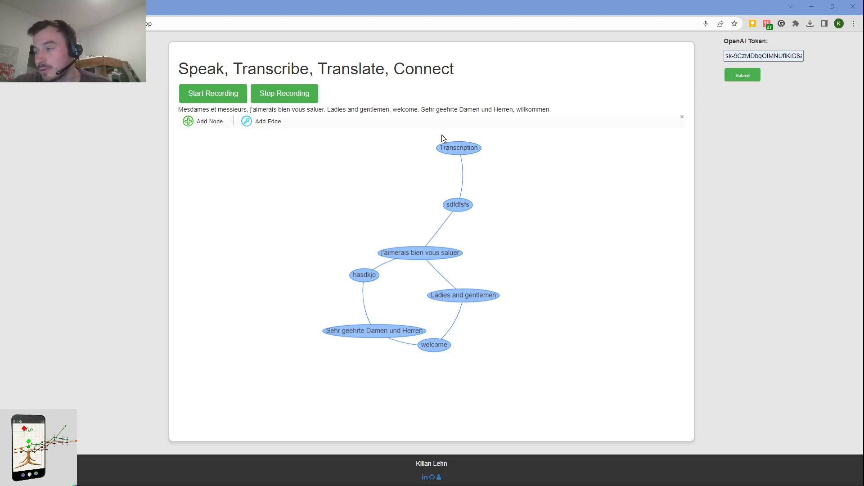
mouse_move(408, 244)
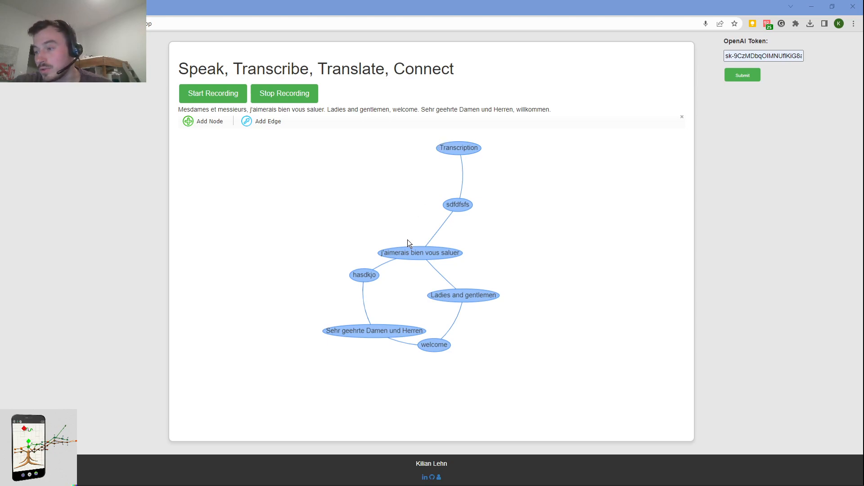
mouse_move(383, 286)
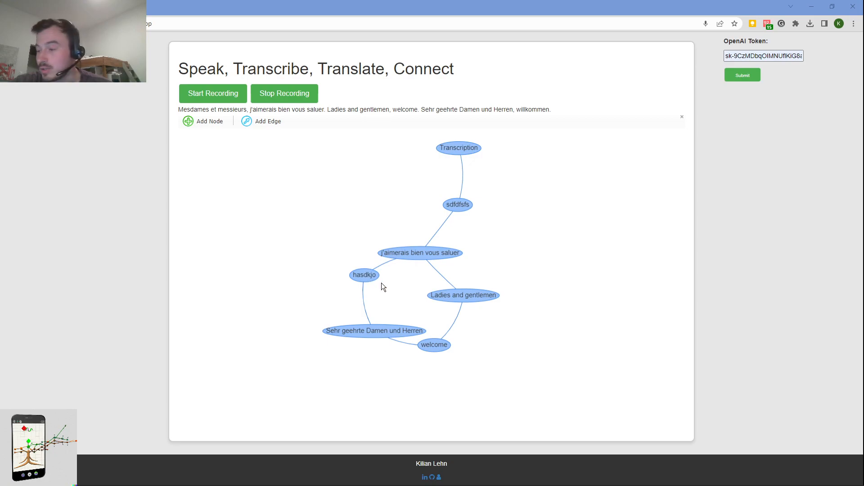
- Rename the node sdfdfsfs to cyxcxy
click(363, 275)
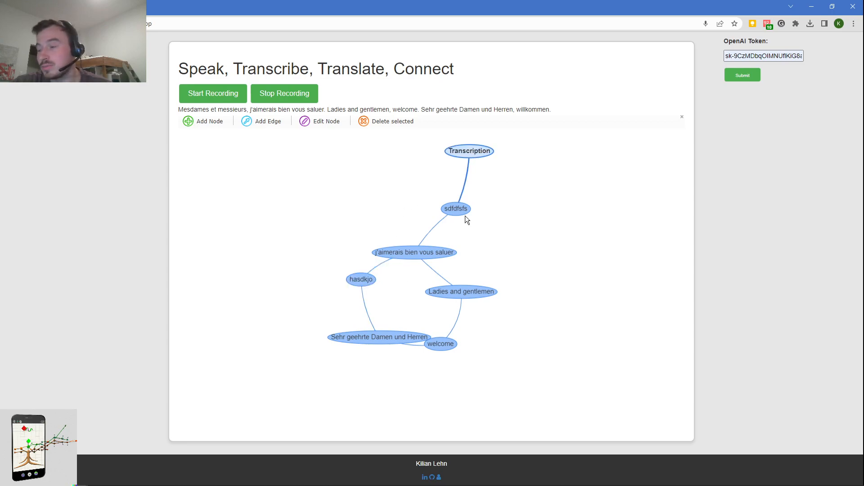
drag(455, 208, 398, 203)
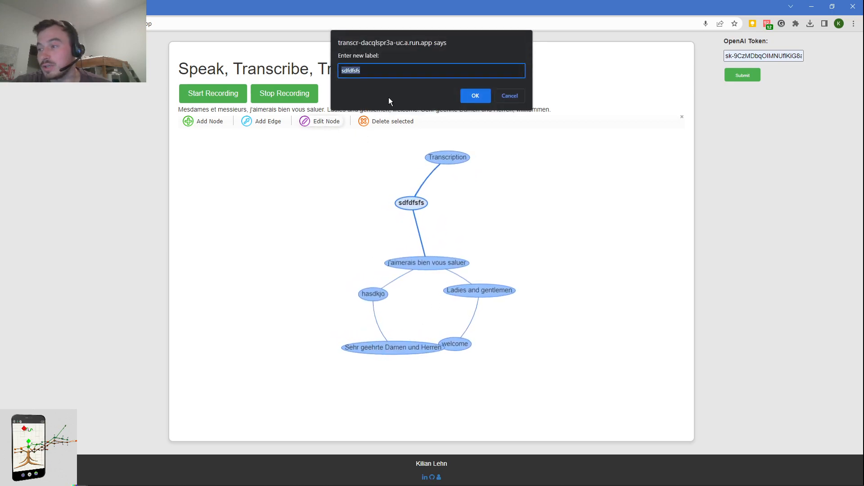
click(475, 95)
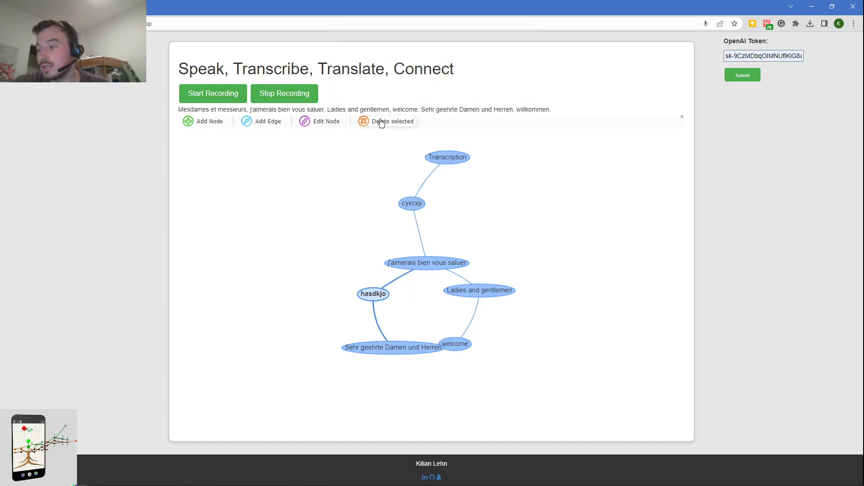
- Delete hasdkjo and link Sehr geehrte Damen und Herren to j'aimerais bien vous saluer
click(391, 121)
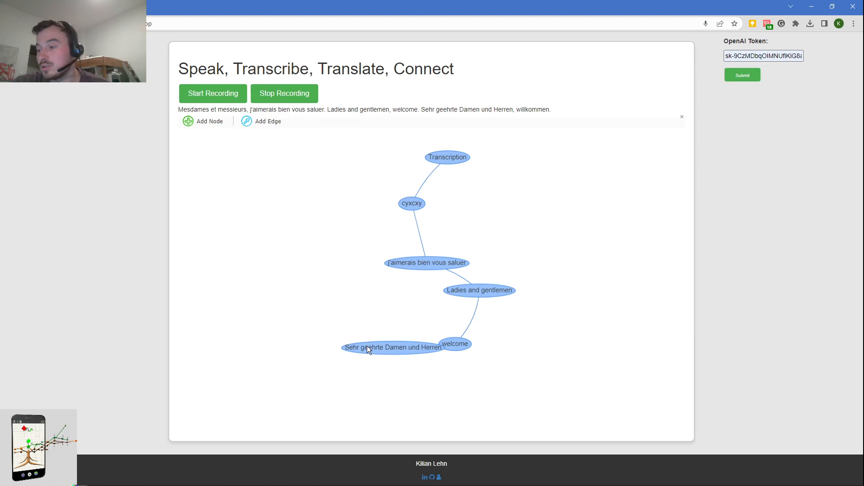
click(268, 121)
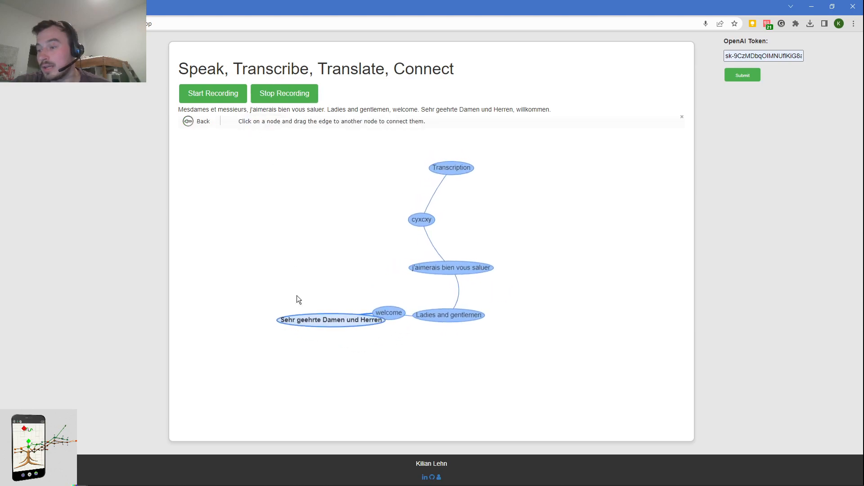
drag(331, 319, 427, 278)
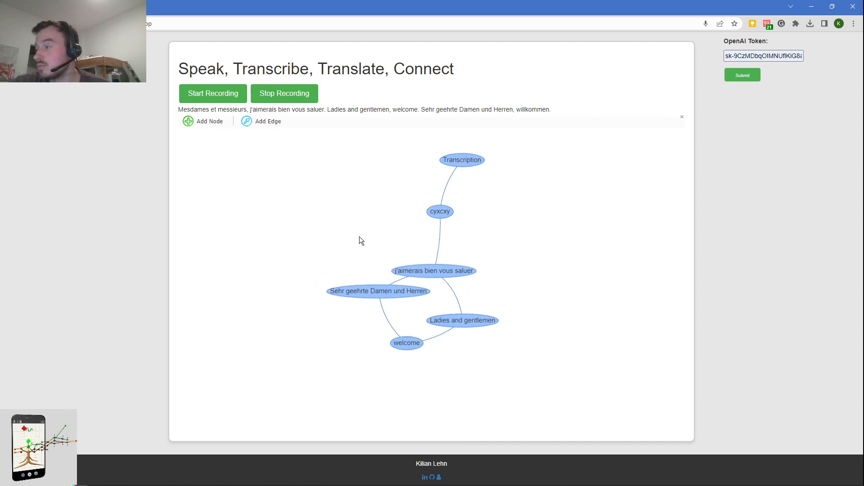
mouse_move(697, 156)
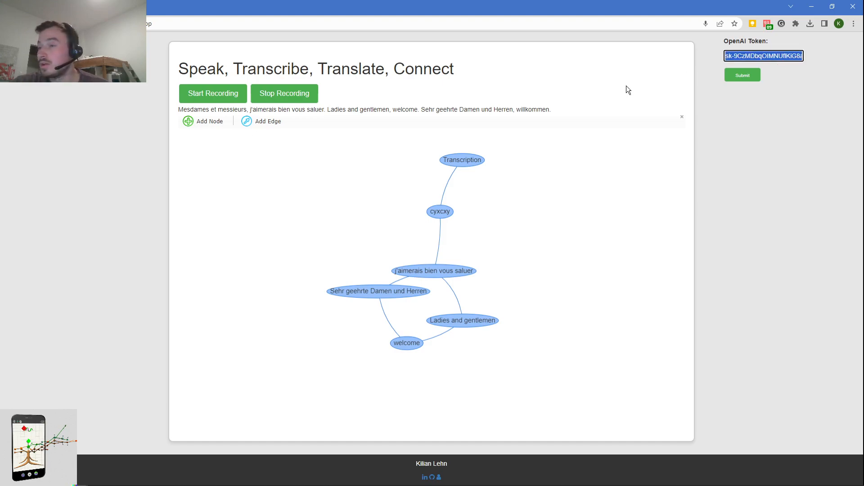
mouse_move(618, 90)
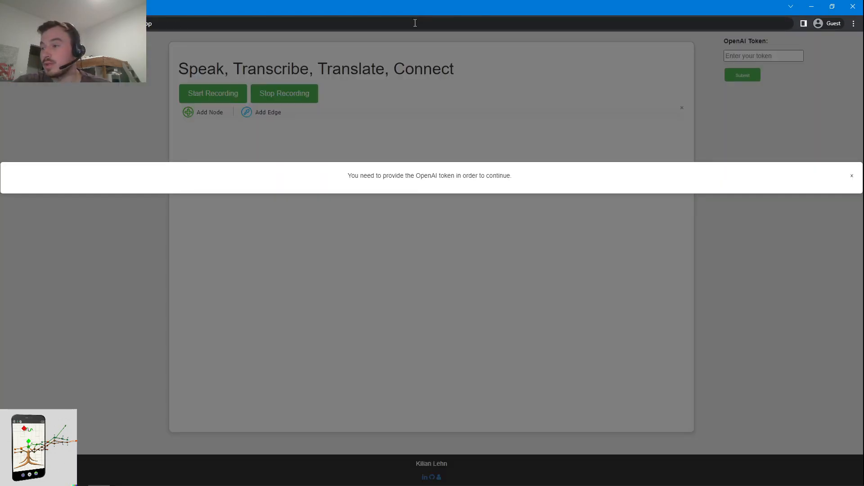
mouse_move(457, 172)
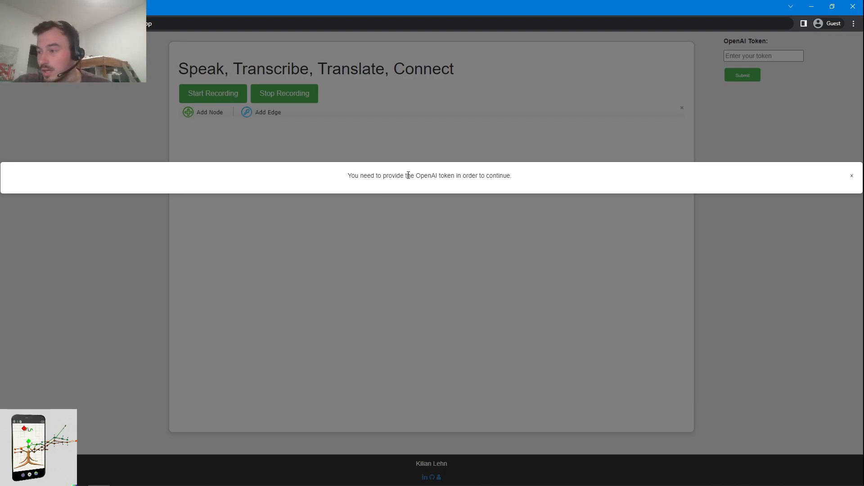
mouse_move(550, 199)
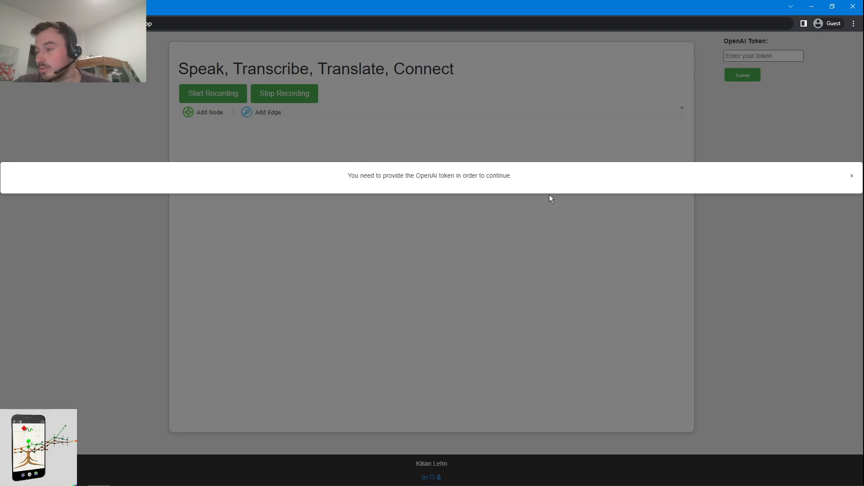
click(852, 175)
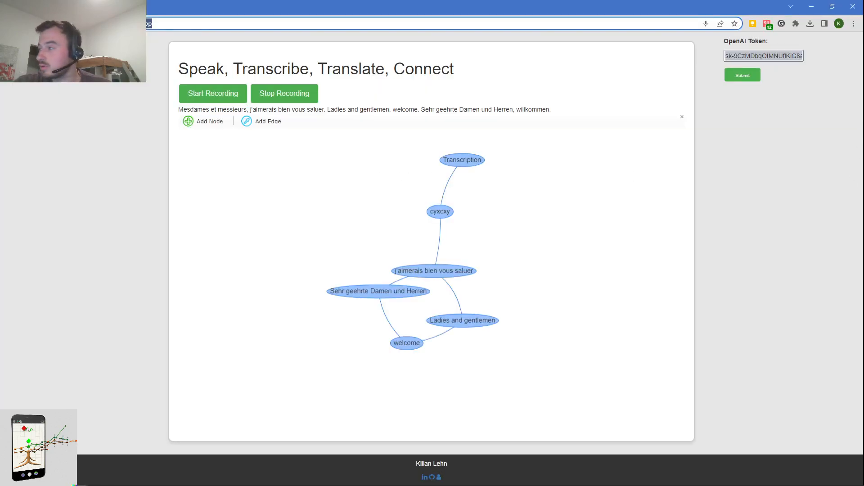
- Submit the OpenAI token in the guest session and dismiss the 'Token set successfully!' banner
click(763, 56)
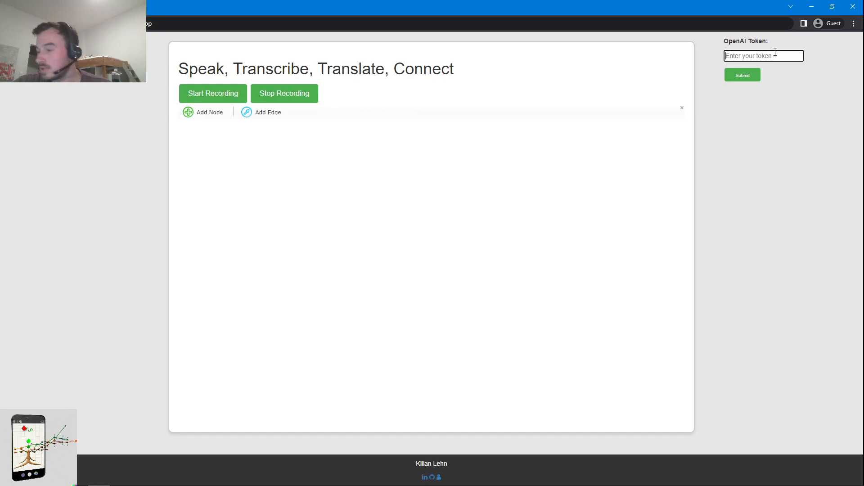
click(742, 75)
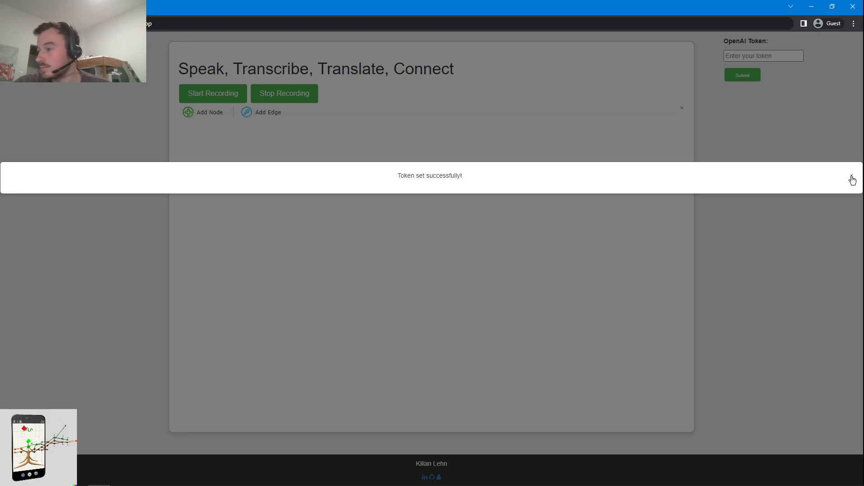
click(852, 179)
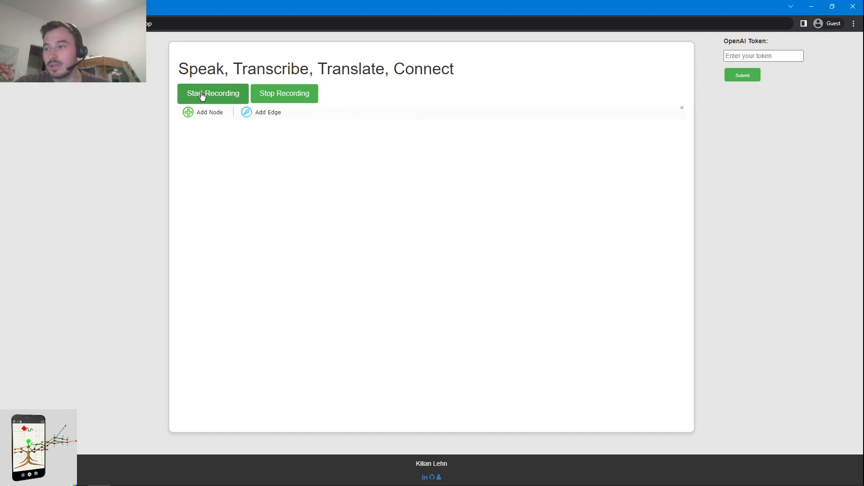
- Start a new speech recording with microphone access allowed
click(213, 93)
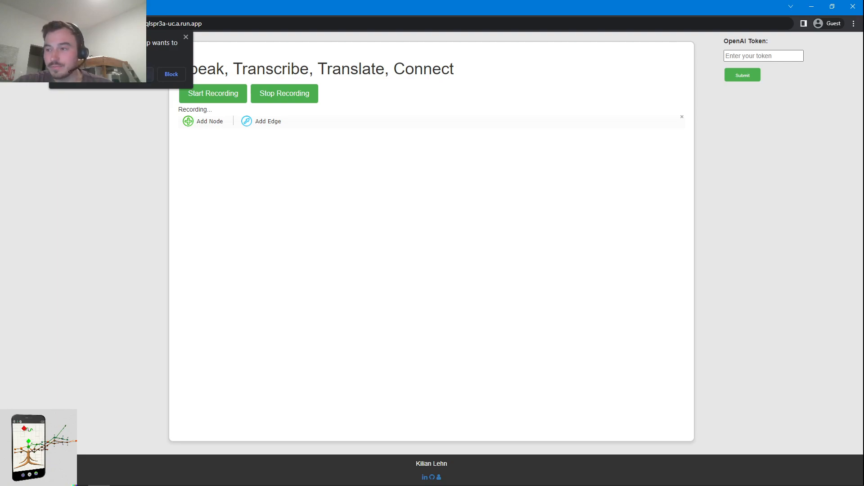
click(171, 74)
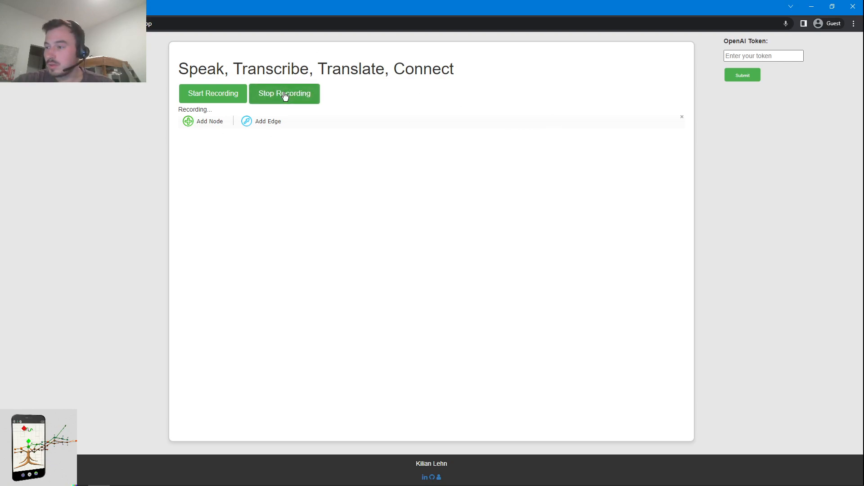
mouse_move(94, 153)
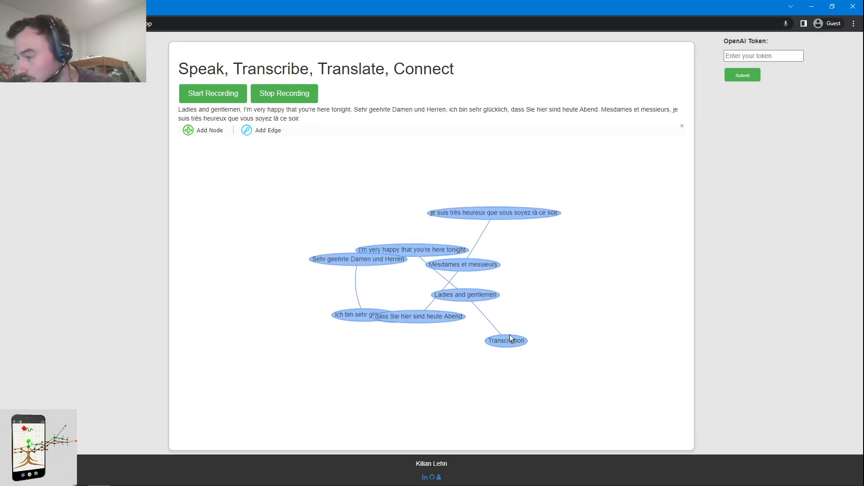
- Rearrange the new graph and relabel the French 'je suis très heureux…' node 'jsadi'
click(505, 340)
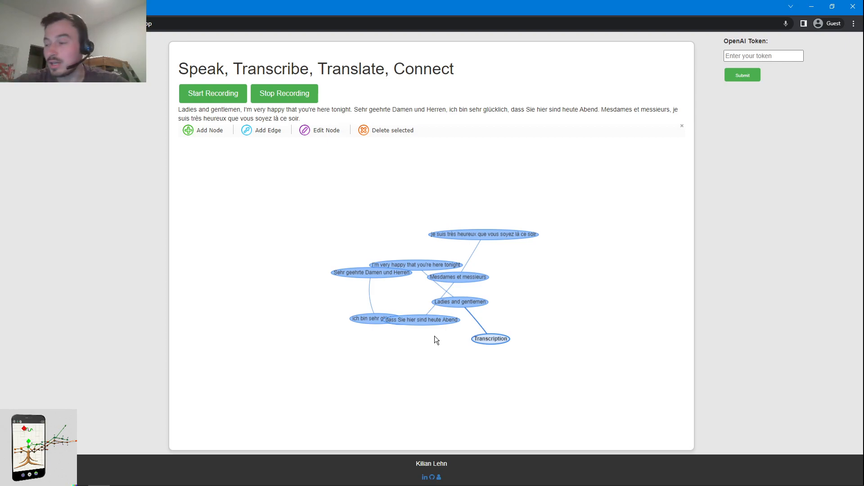
drag(490, 338, 350, 268)
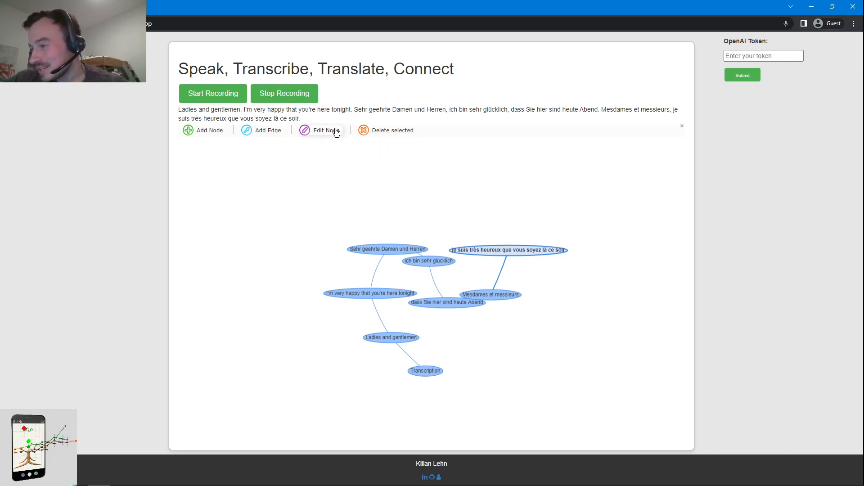
click(326, 130)
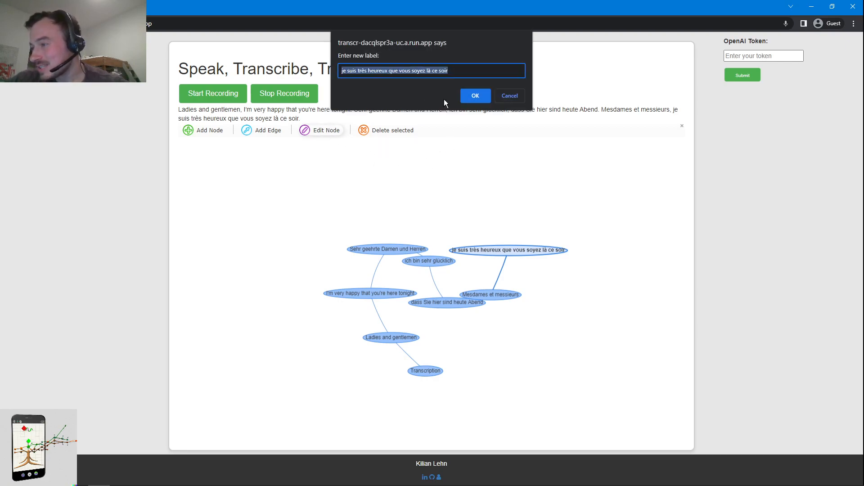
text(jsadi)
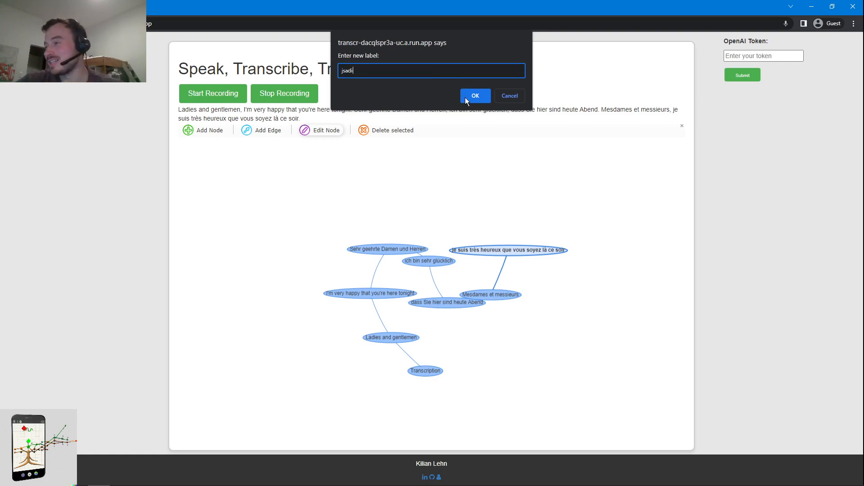
click(474, 95)
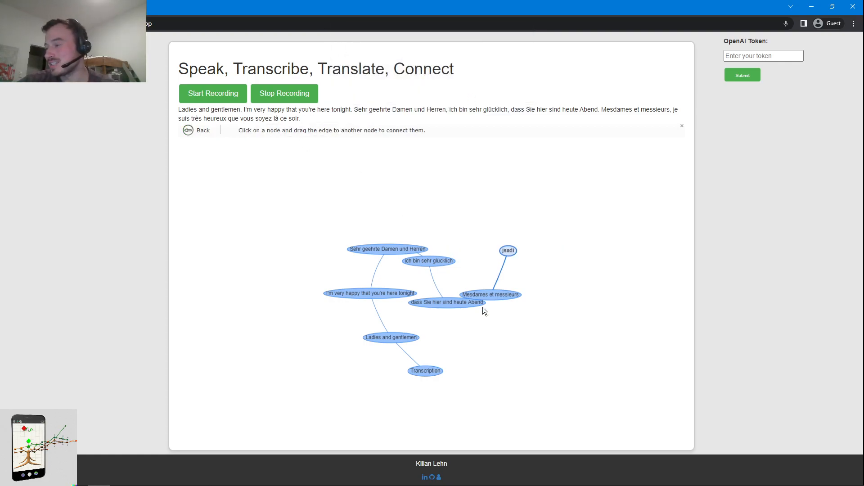